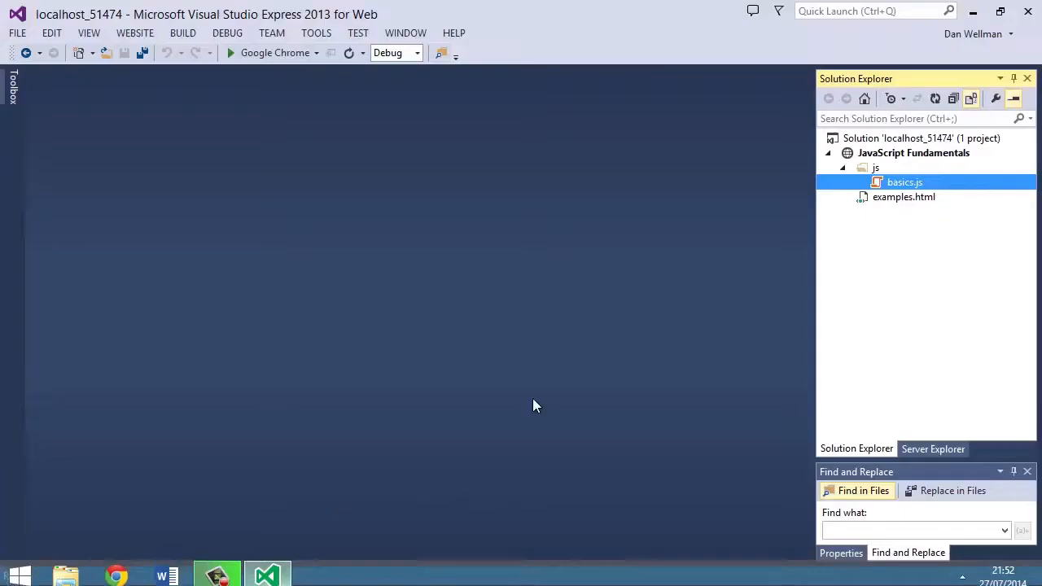
In basics.js, write var addition = 1 + 1; commented as addition = 2.
double_click(904, 183)
type("var addition")
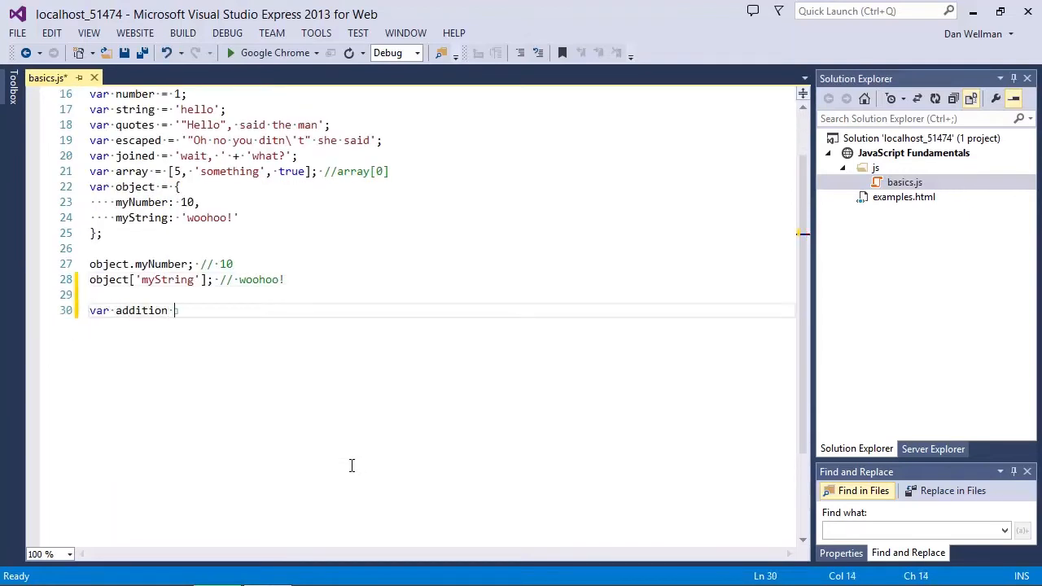
type("= 1 + 1")
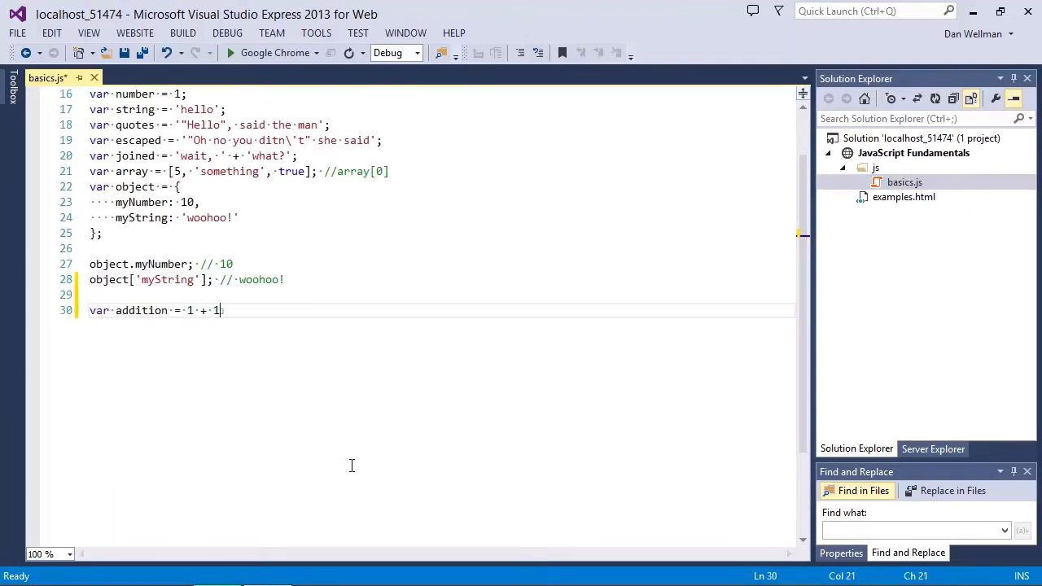
type("; //addition =")
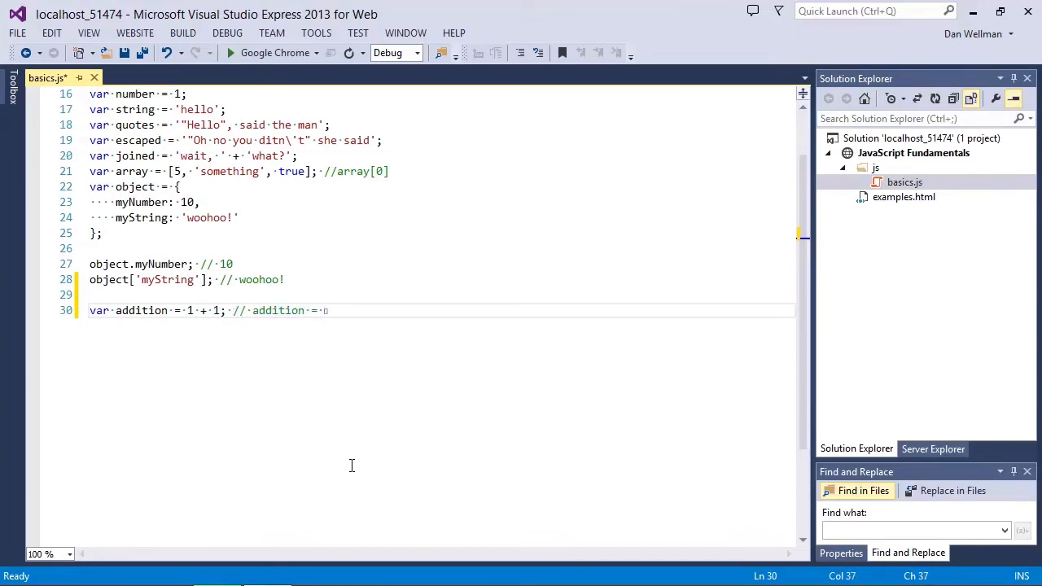
type("2")
type("var subtraction = 1 -")
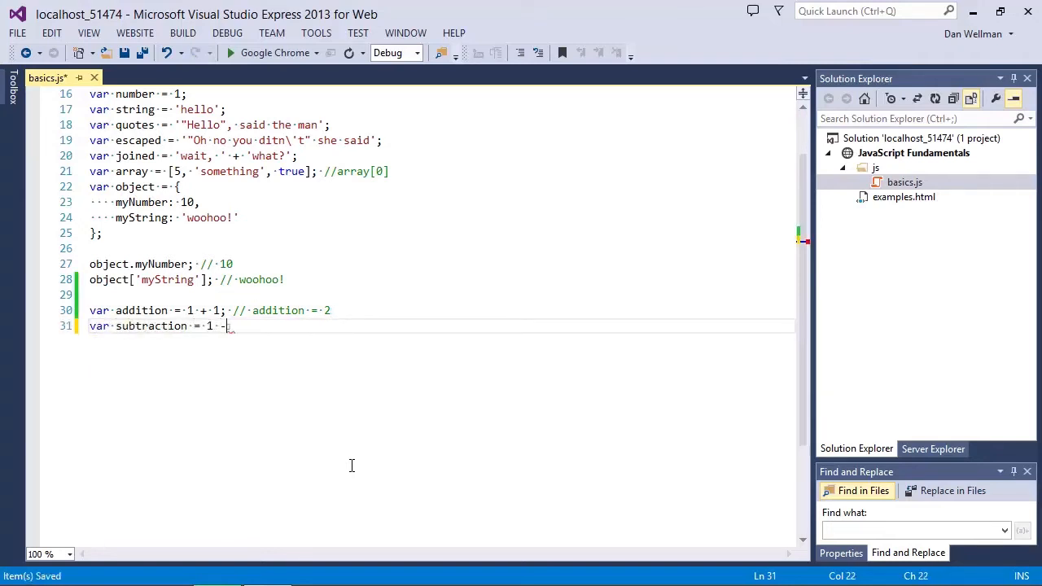
Finish the subtraction line var subtraction = 1 - 1; commented as subtraction = 0.
type("1; // subtraction = 0")
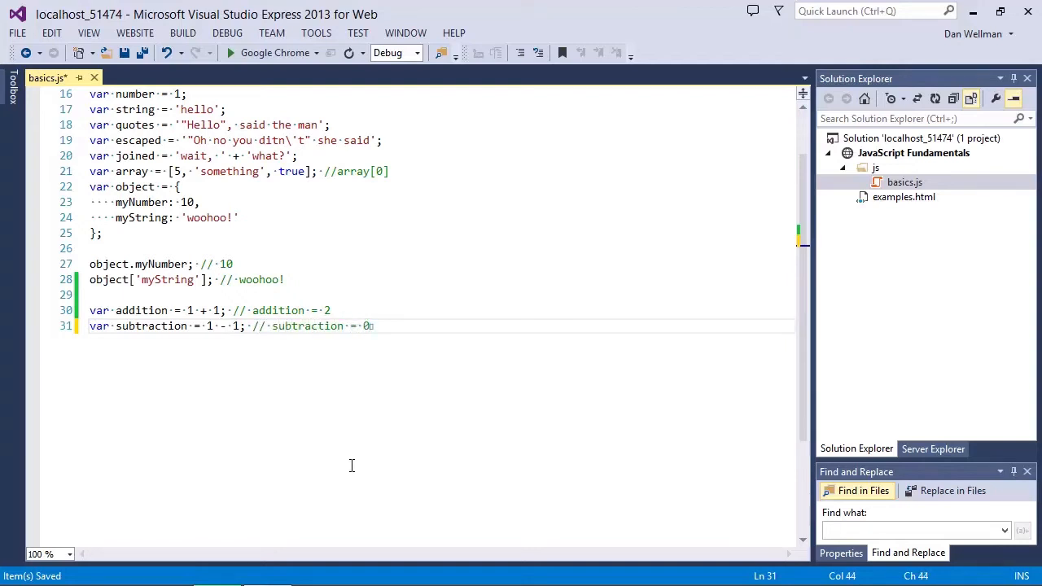
key("Return")
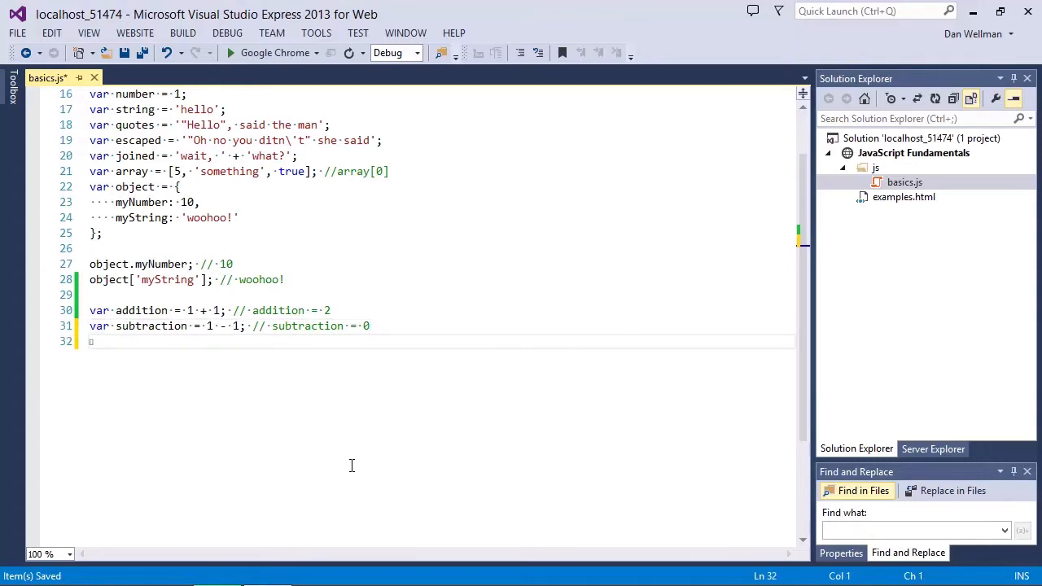
Write var multiplication = 5 * 2; commented as 10, and begin the division declaration.
type("var multiplica")
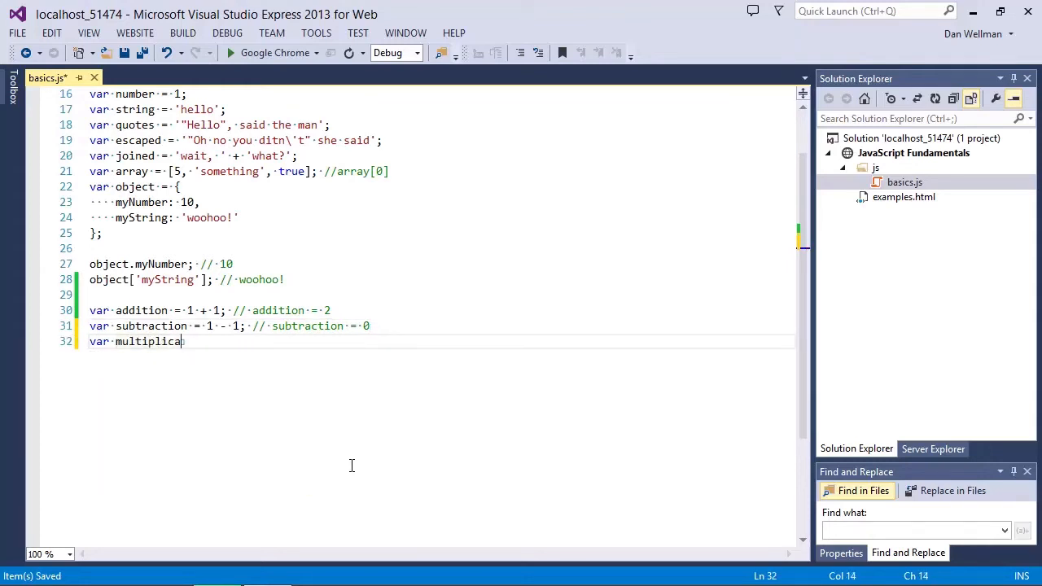
type("tion = 5 * 2")
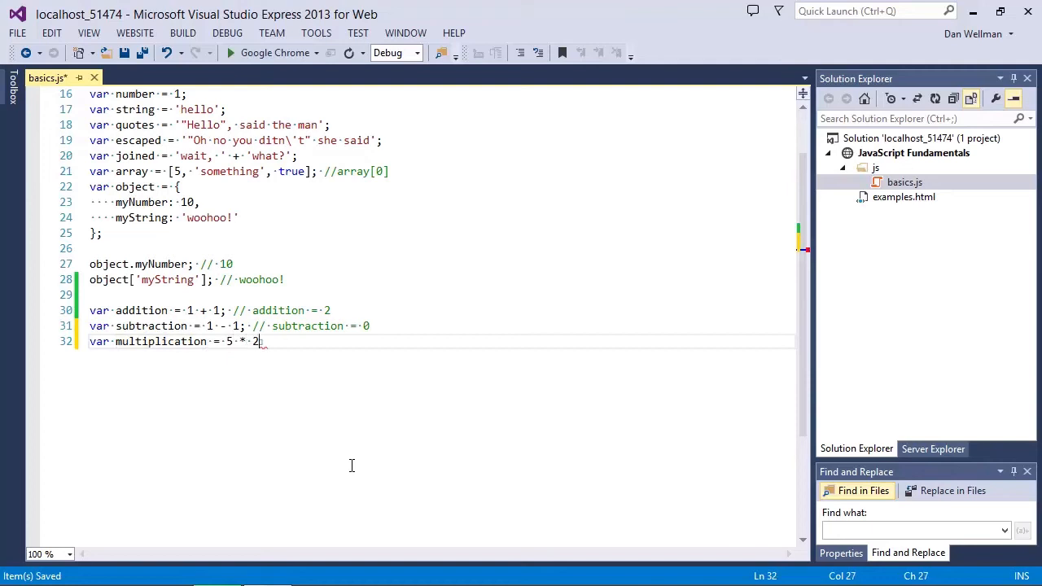
type("; // mult")
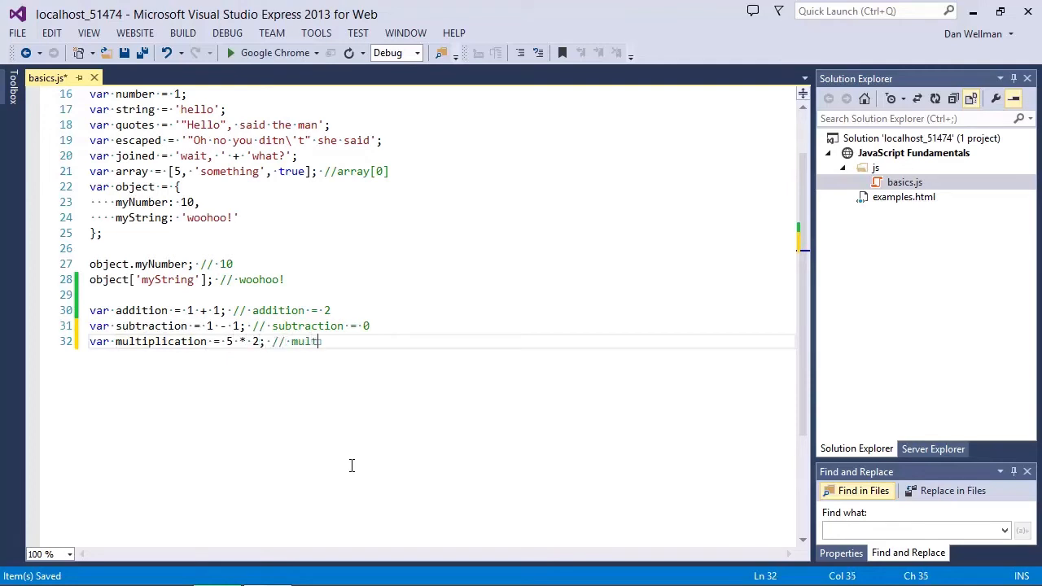
type("iplication = 10")
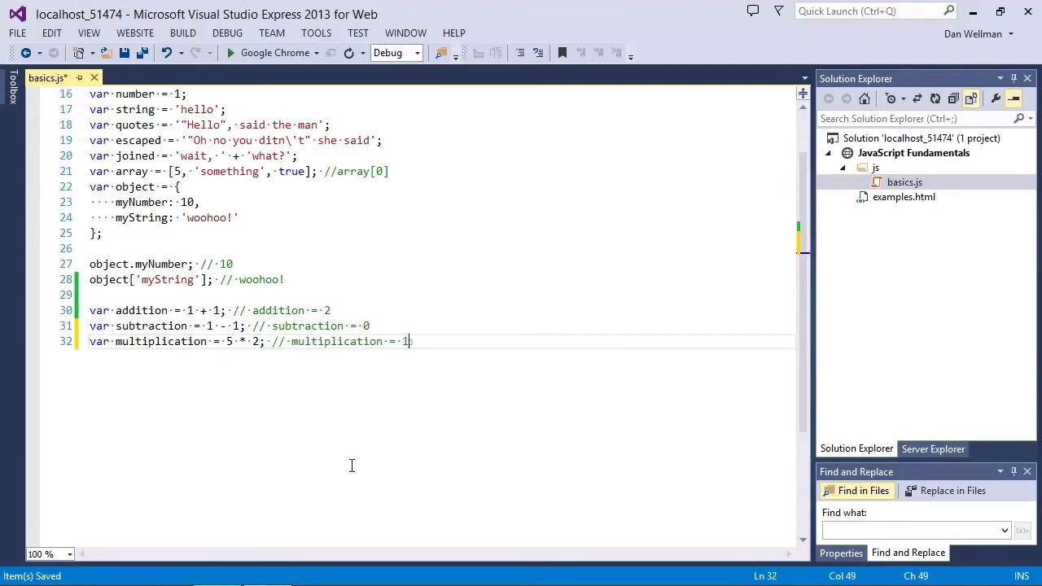
type("0")
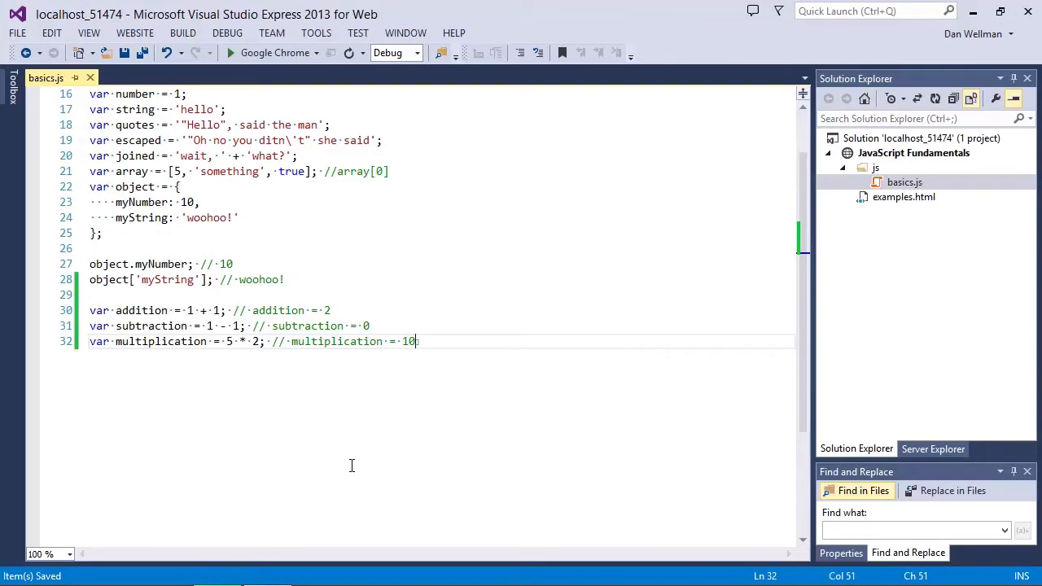
type("var division = 5 / 2.5; // division =")
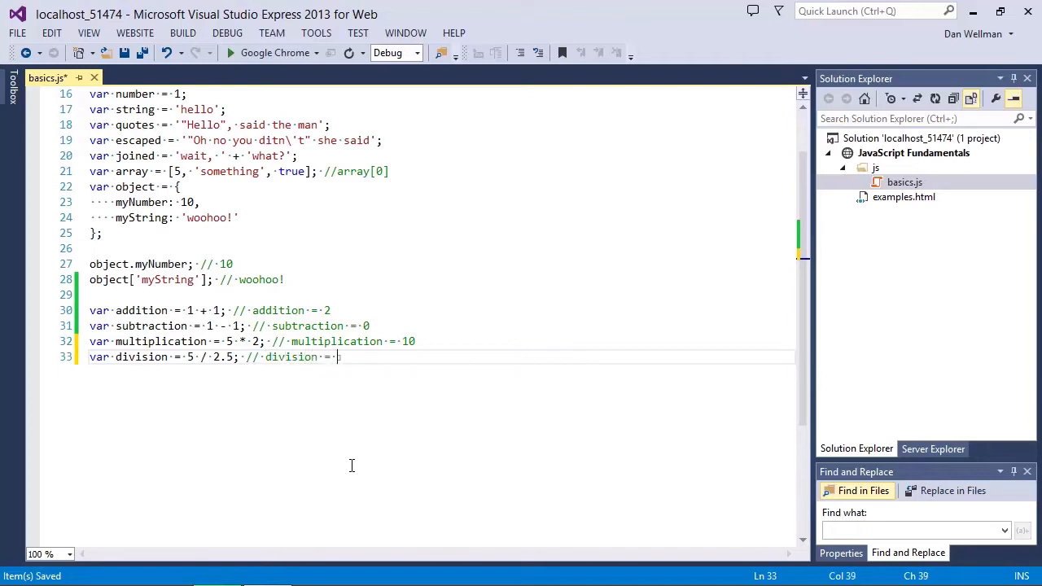
Write var division = 5 / 2.5; commented as 2 and var remainder = 5 % 2; commented as 1.
type("2")
type("var remainder = 5 % 2;")
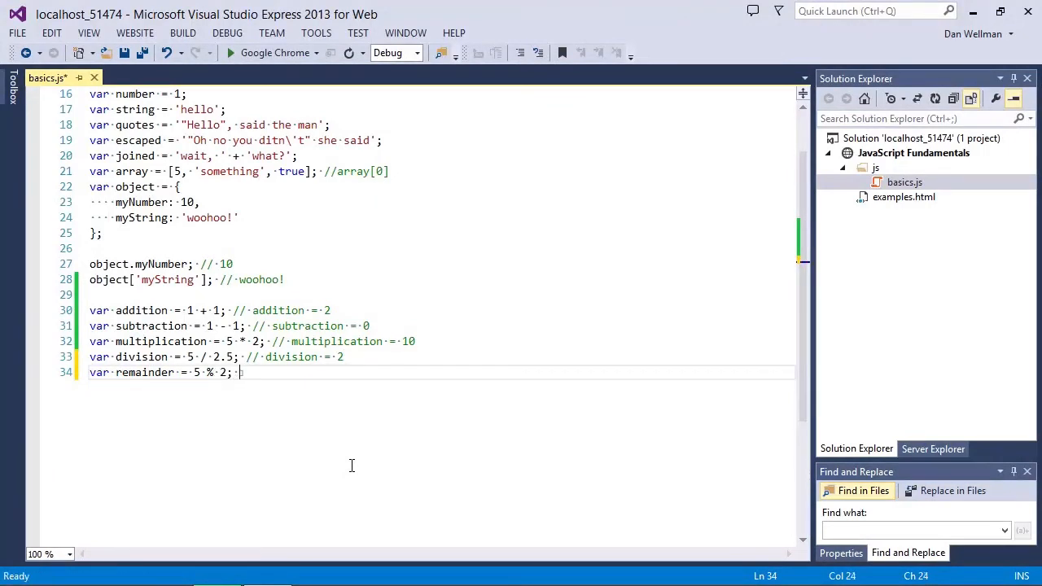
type("// remainder = 1")
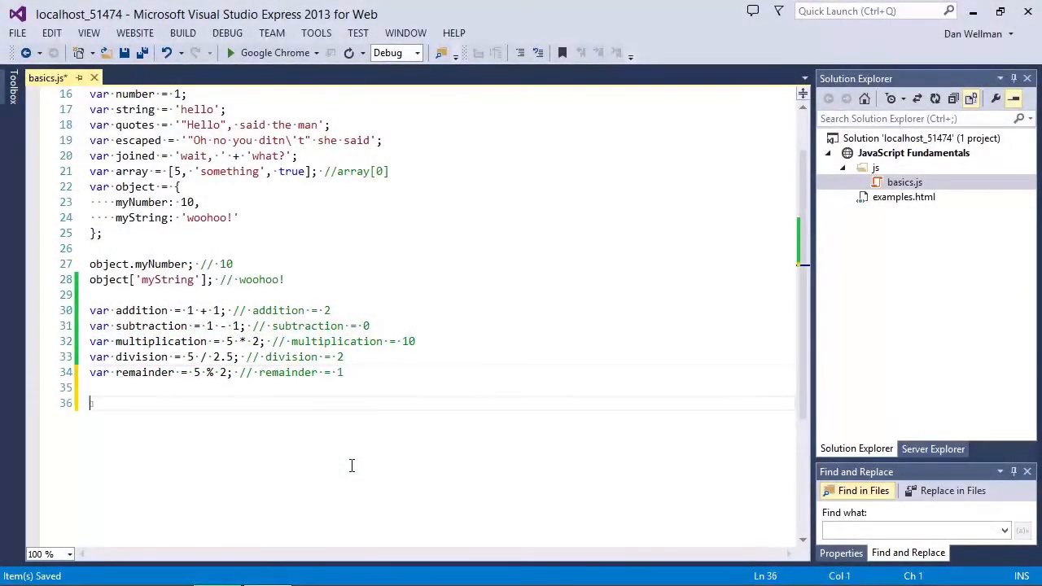
Declare var postfix = 5; for the increment examples.
type("var postfix")
type("var prefix")
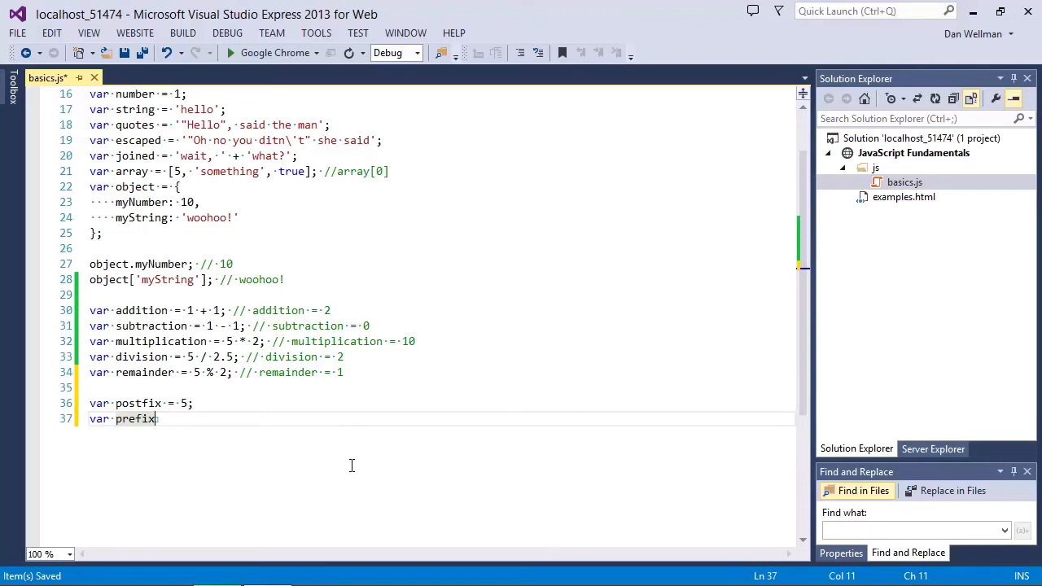
type("= 5;")
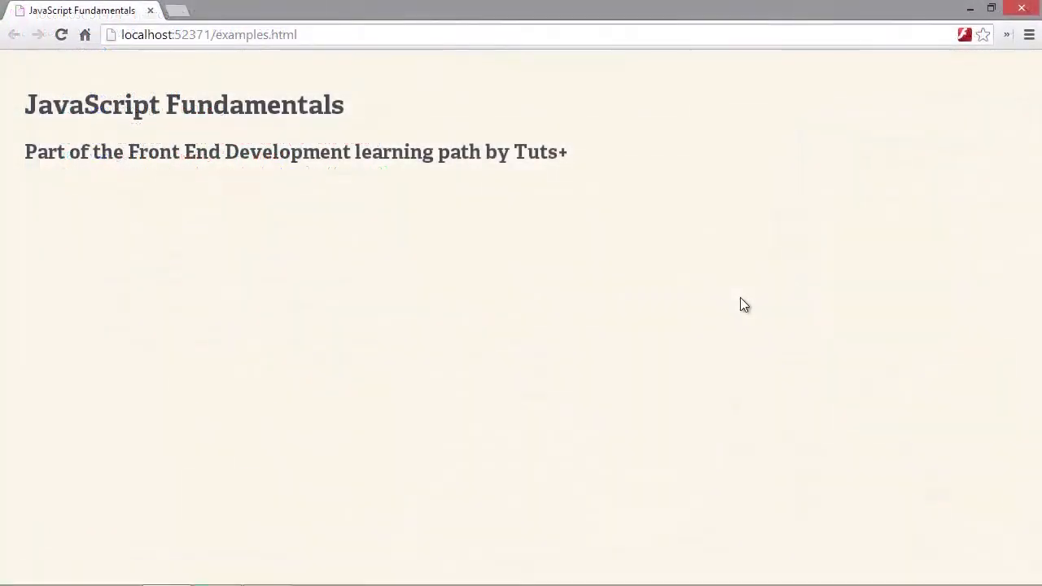
In Chrome's DevTools console, evaluate postfix++ to see it return 5 while postfix becomes 6.
key("F12")
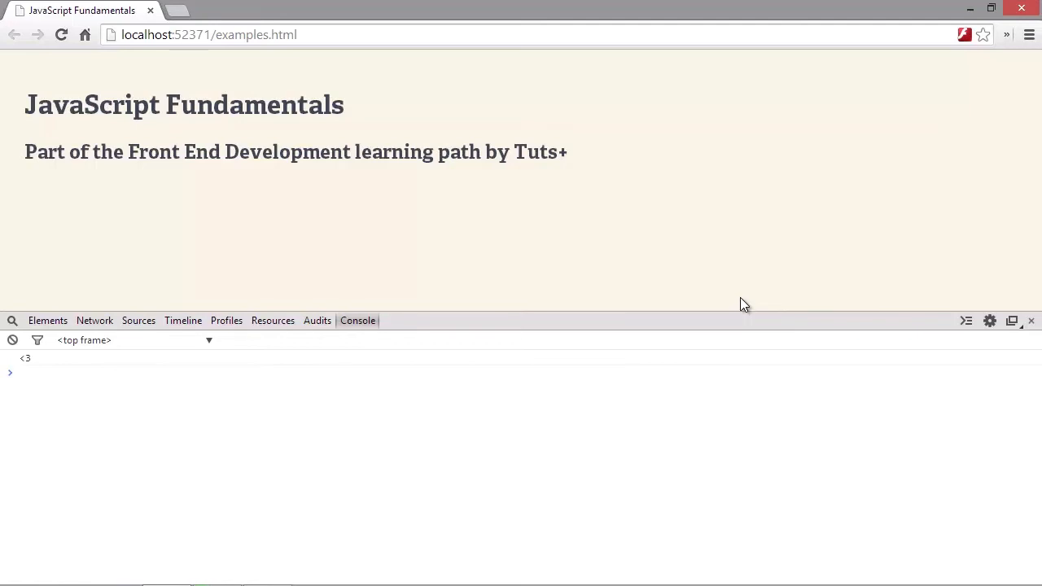
type("postfix+")
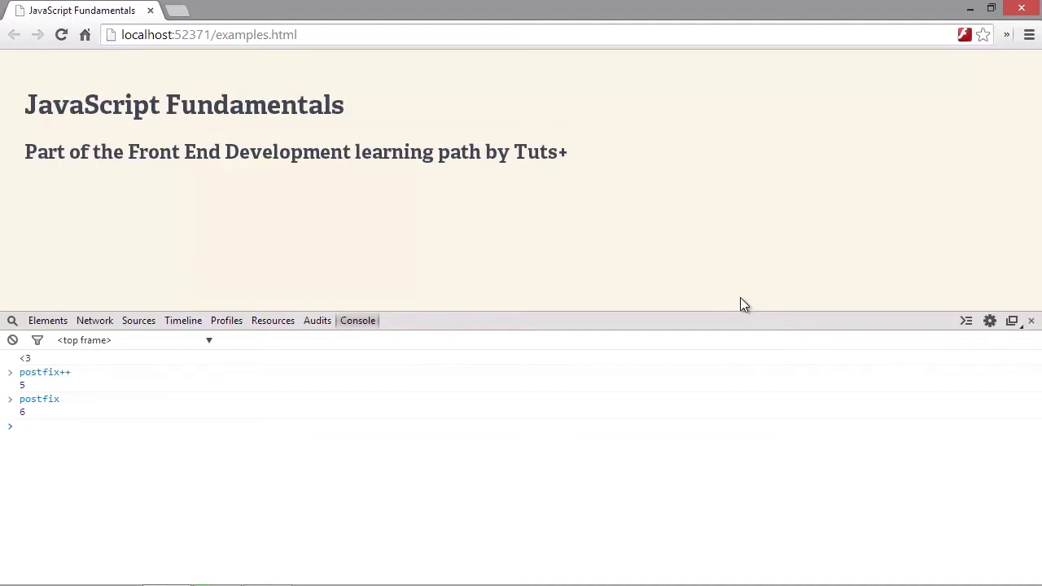
Evaluate ++prefix in the console to see it return 6, then go back to Visual Studio.
type("++prefix")
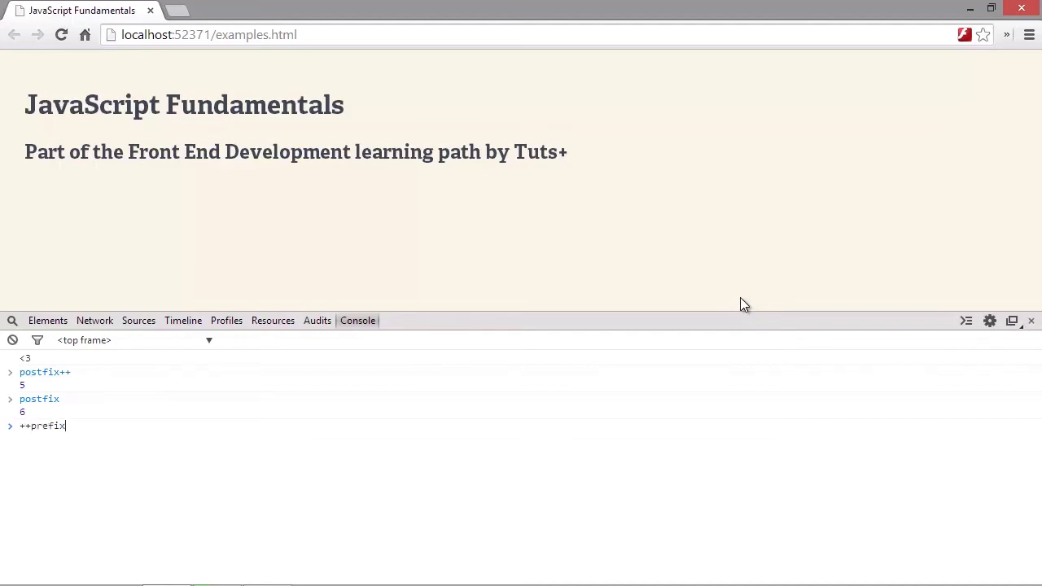
key("Return")
type("prefix")
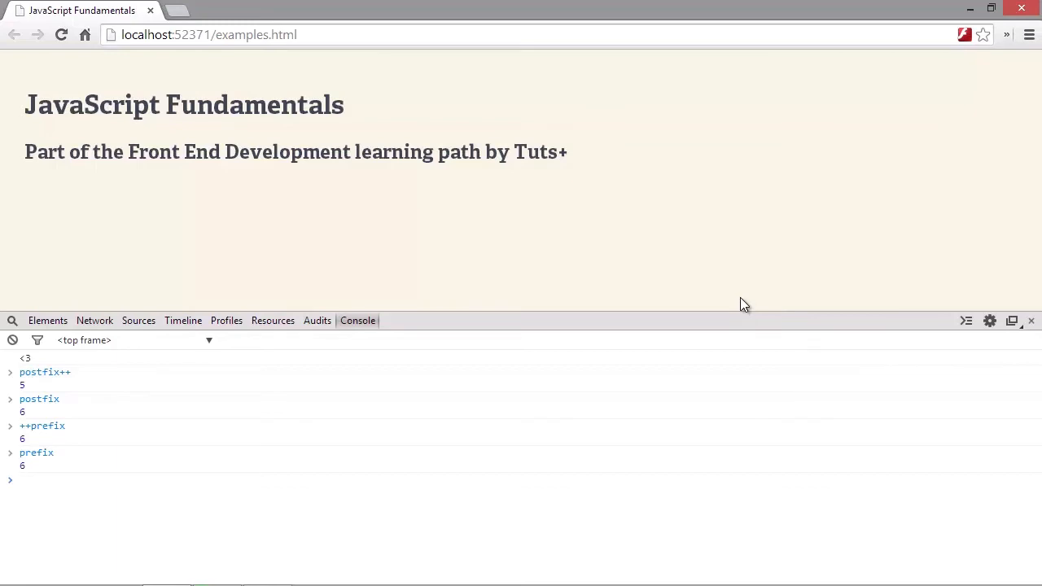
left_click(20, 479)
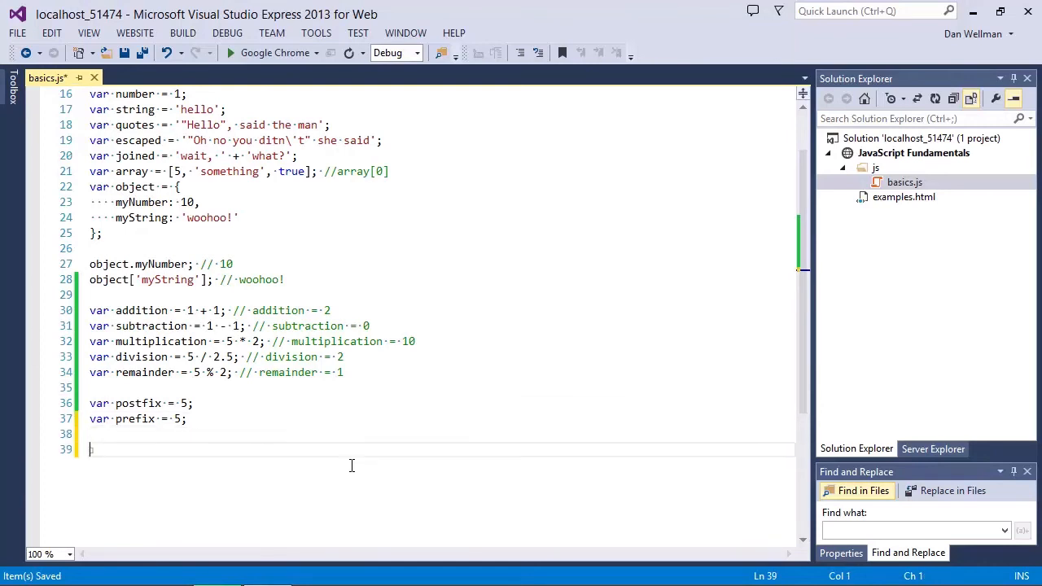
Write var additionAssignment = 1; then additionAssignment += 1; commented as 2.
type("var additionAssignment =")
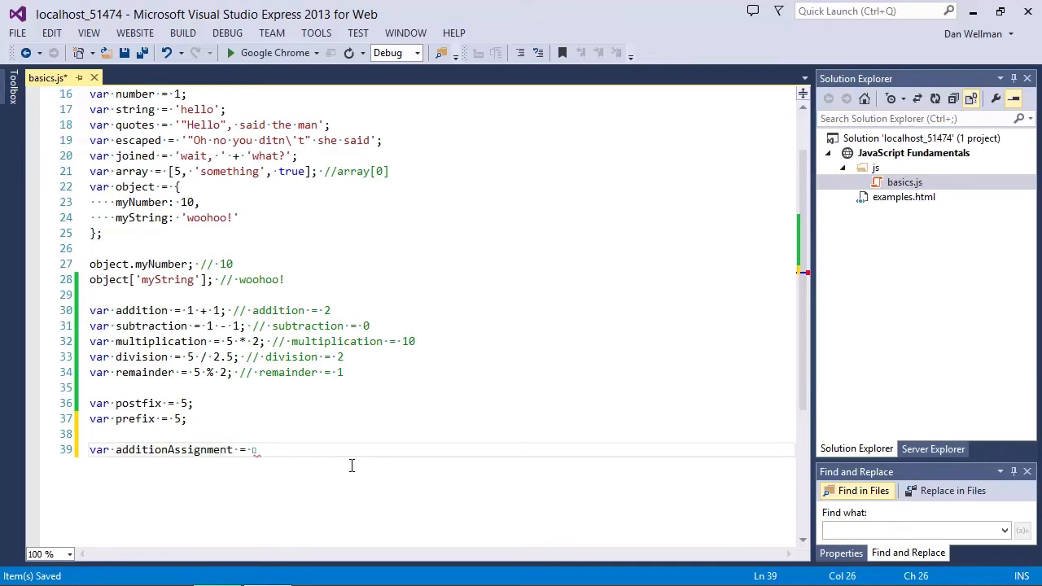
type("additionAssignment +=")
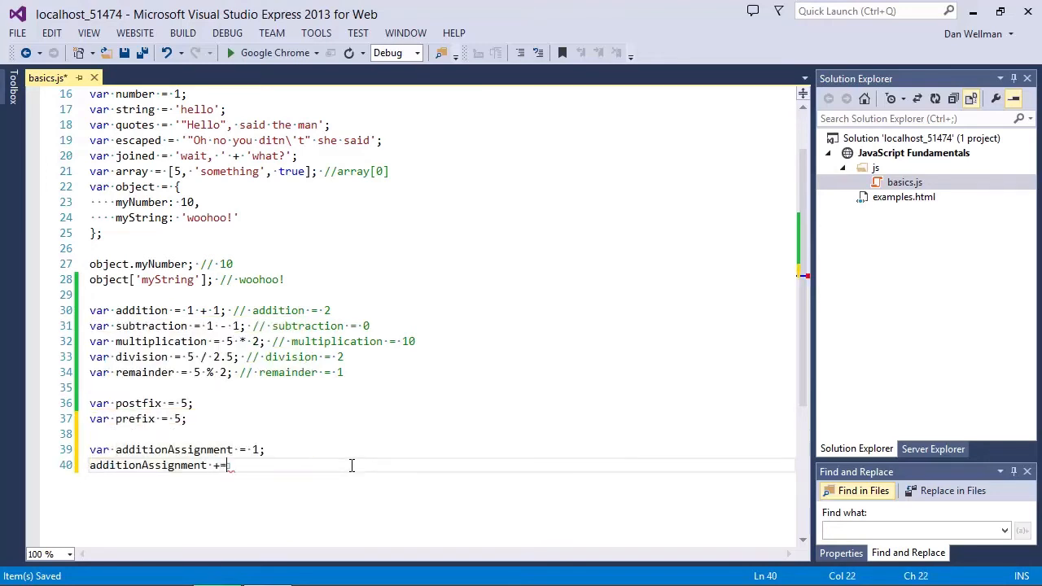
type("1; // a")
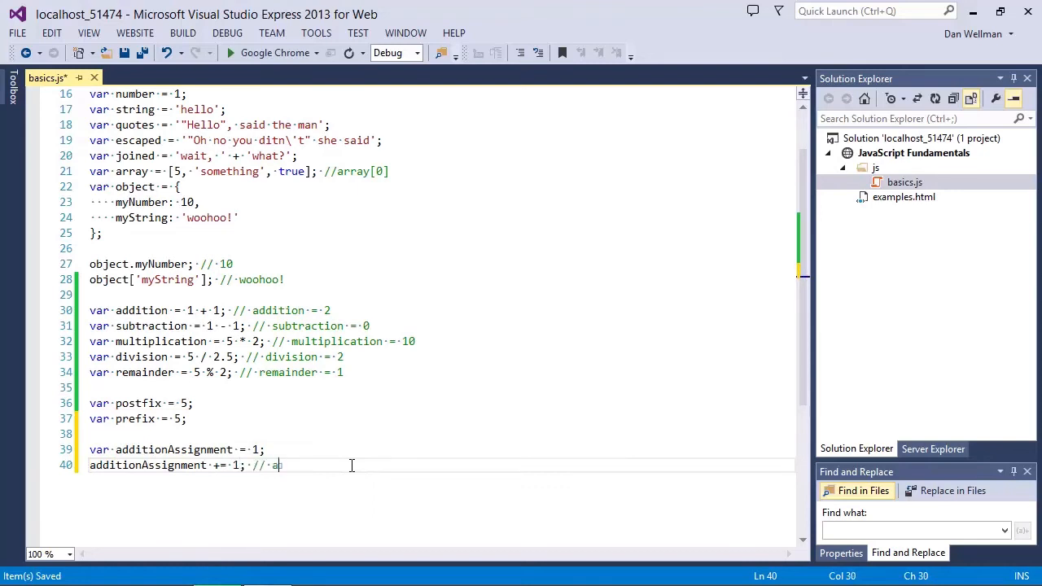
type("dditionAssignment = 2")
type("var")
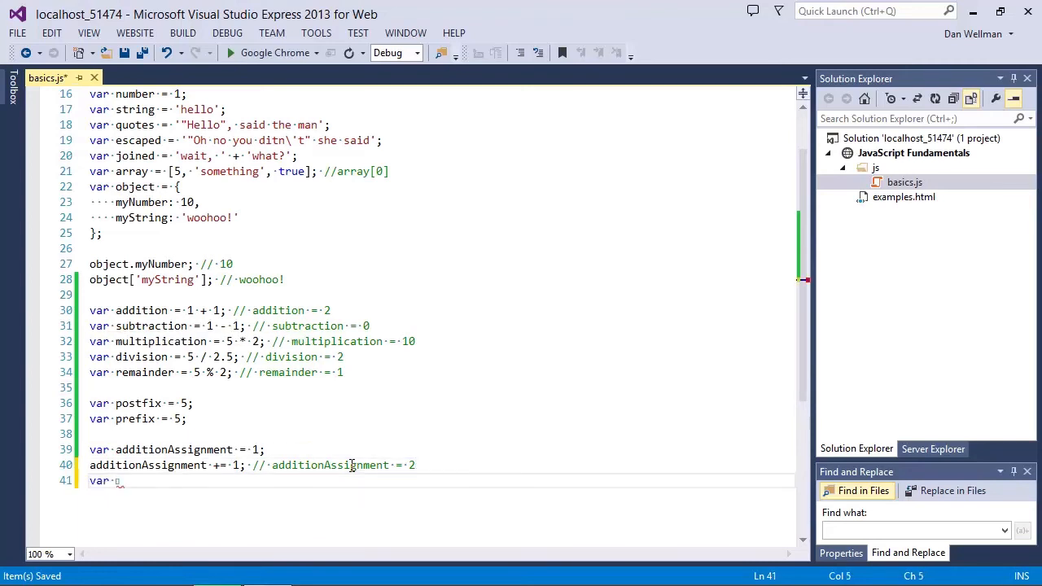
Write var subtractionAssignment = 1; then subtractionAssignment -= 1; commented as 0.
type("subtractionAssignment")
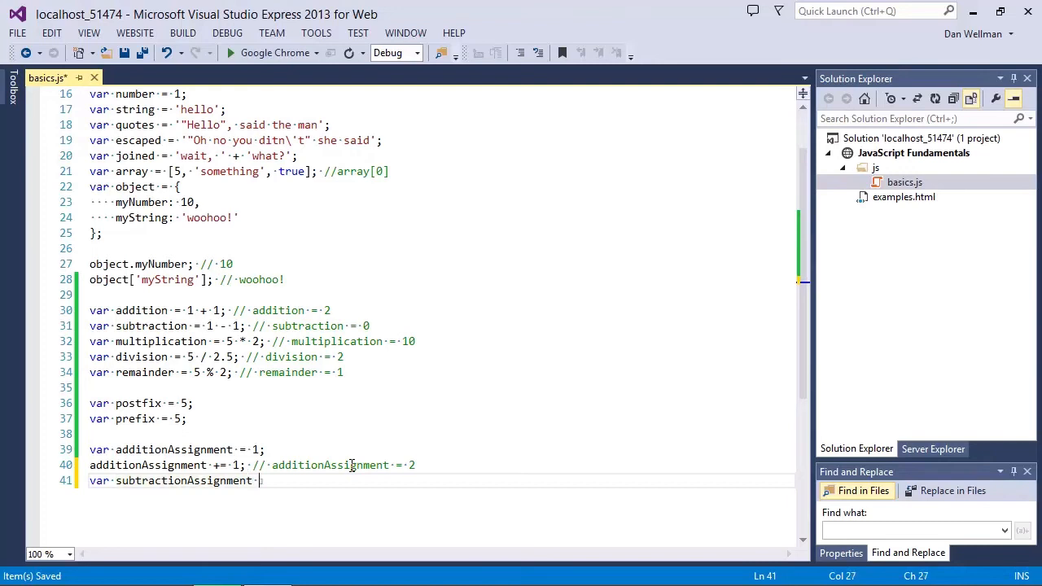
type("= 1;")
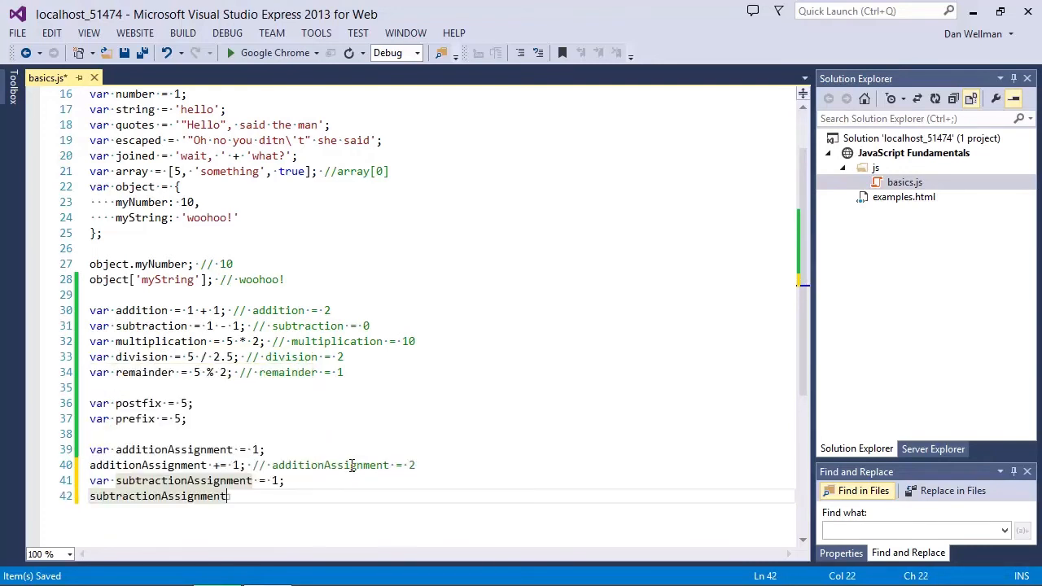
type("-= 1")
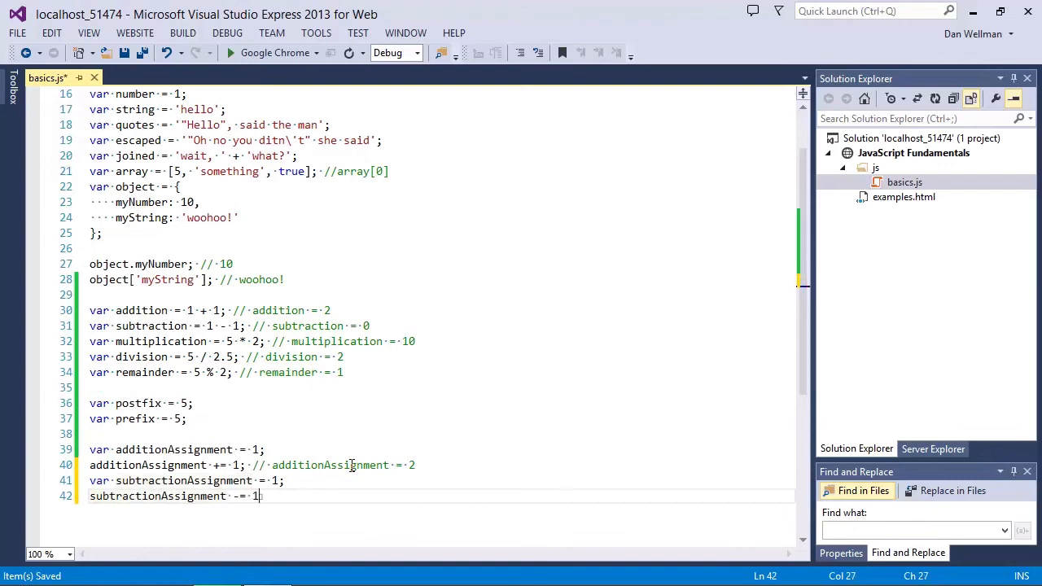
type("; // subtractionAssignment")
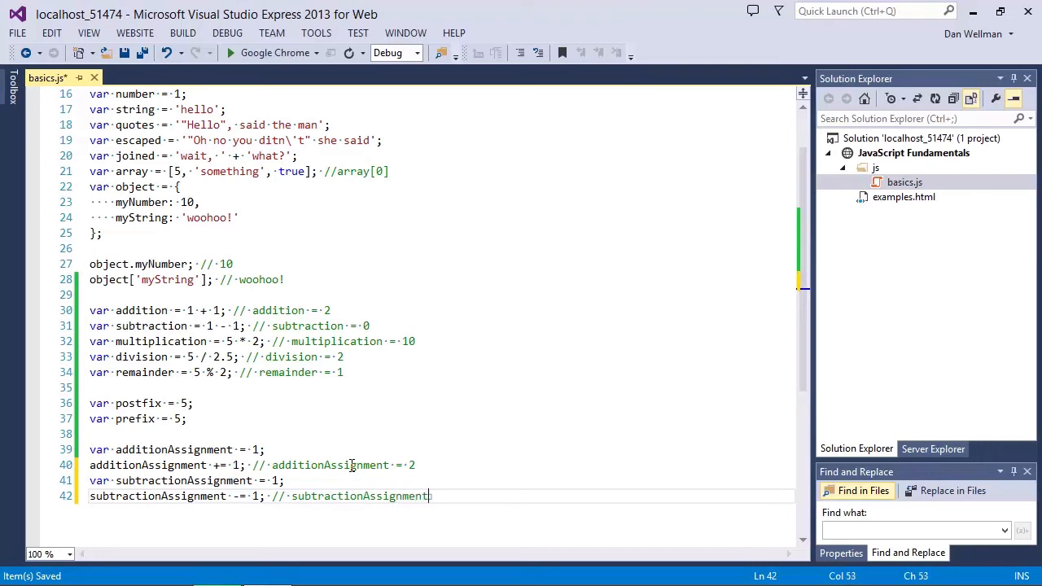
type("= 0")
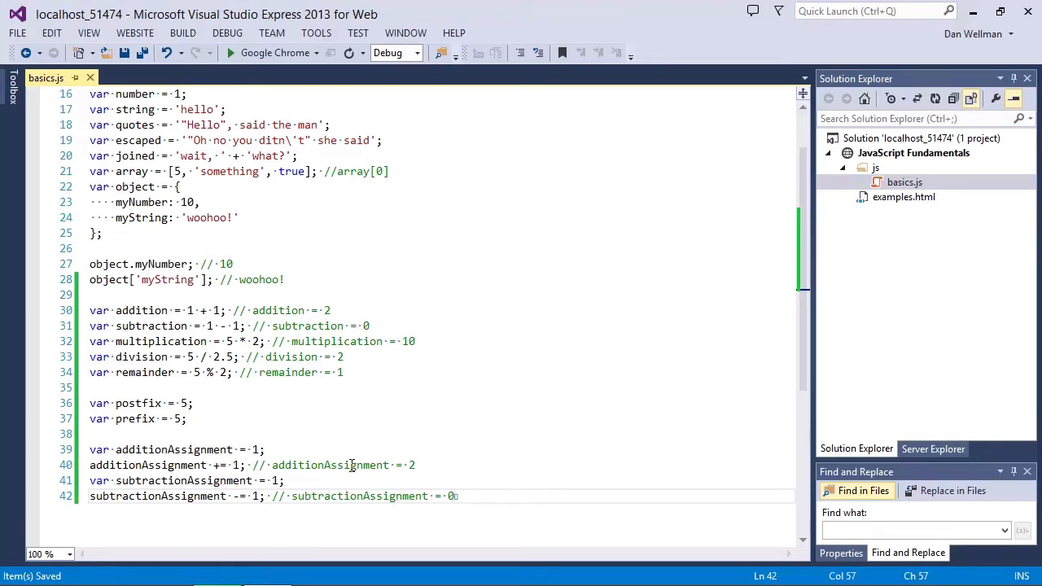
key("Enter")
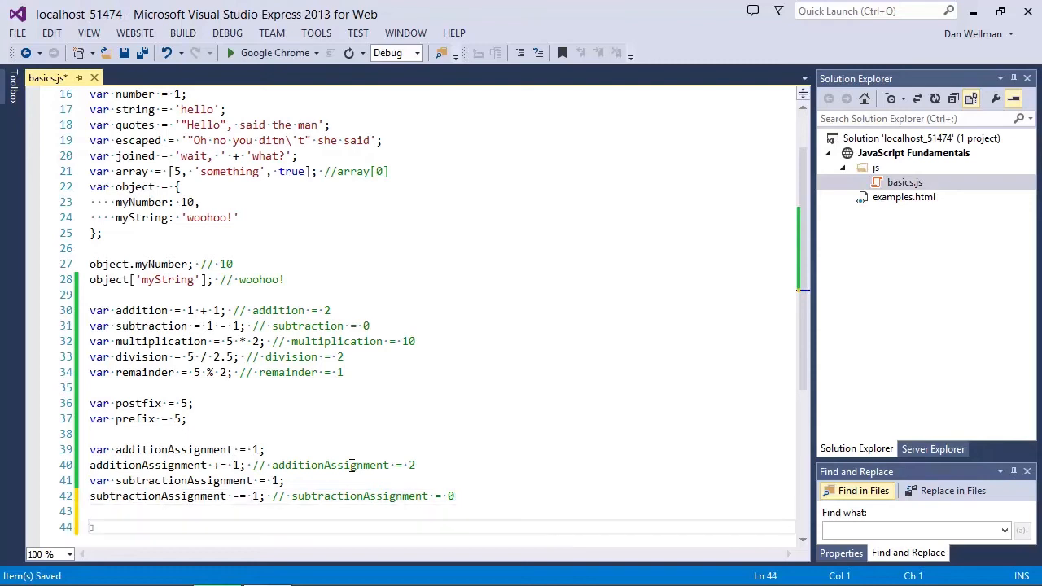
Declare mulitplicationAssignment = 2, divisionAssignment = 5 and modulusAssignment = 5.
type("var")
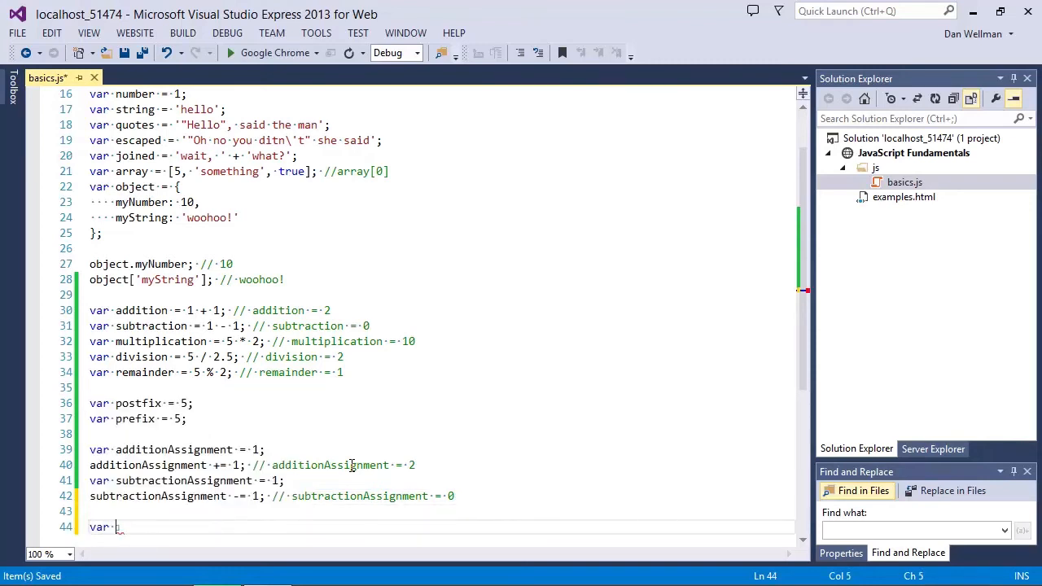
type("mulitplicationAssignment =")
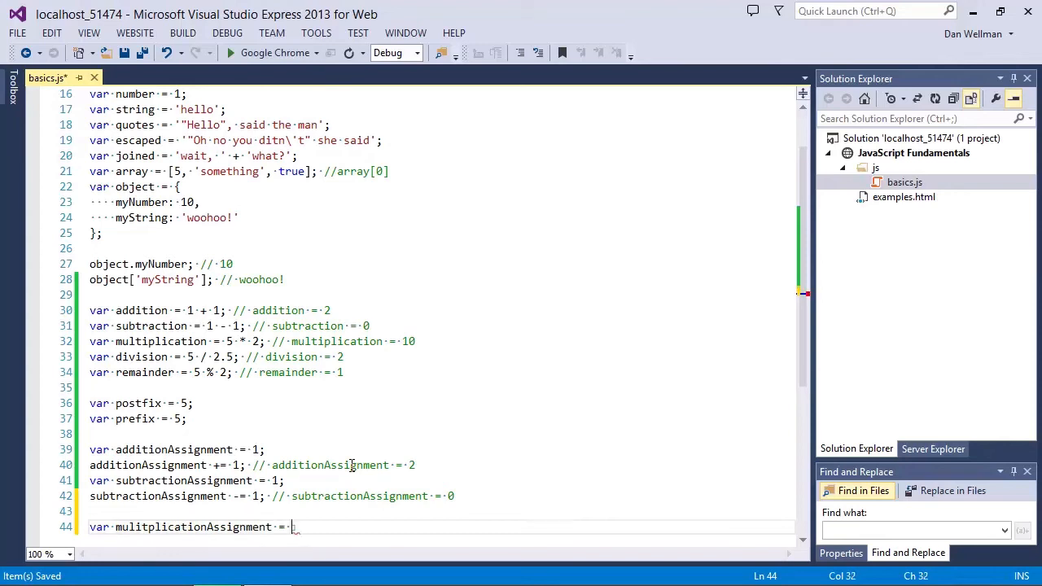
type("2;")
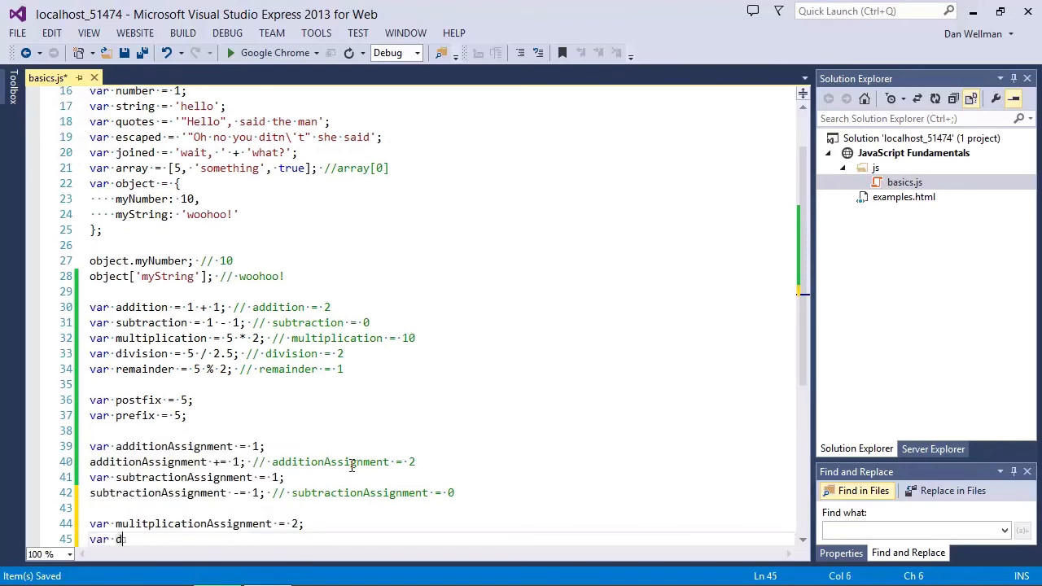
type("ivisionAss")
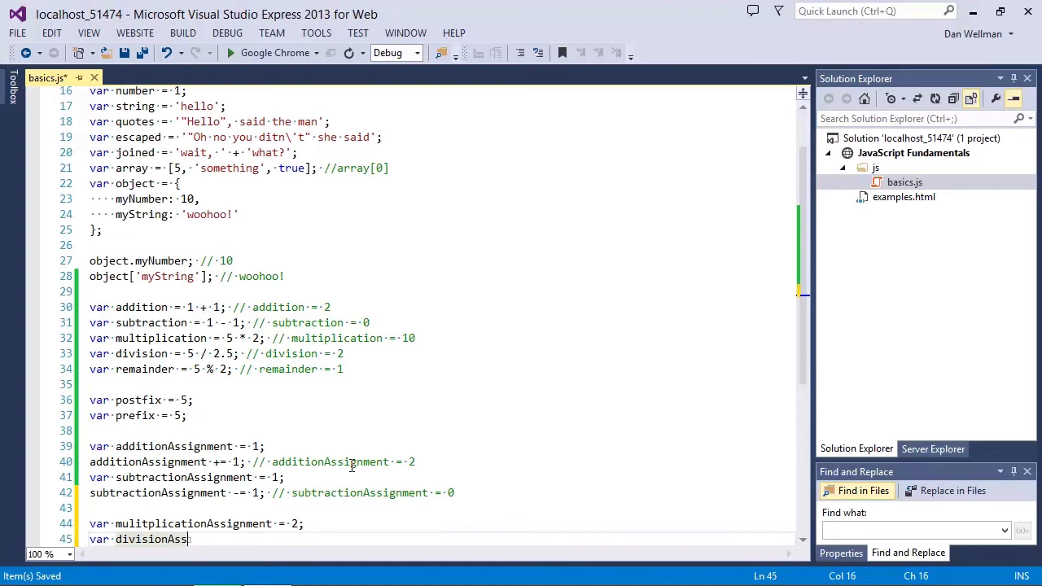
type("ignment =")
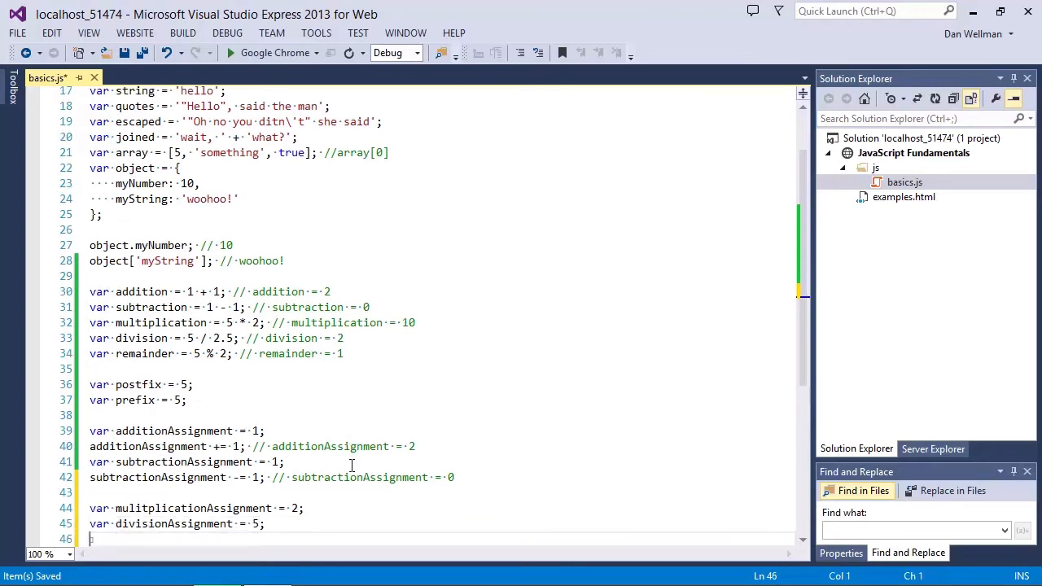
type("var mou")
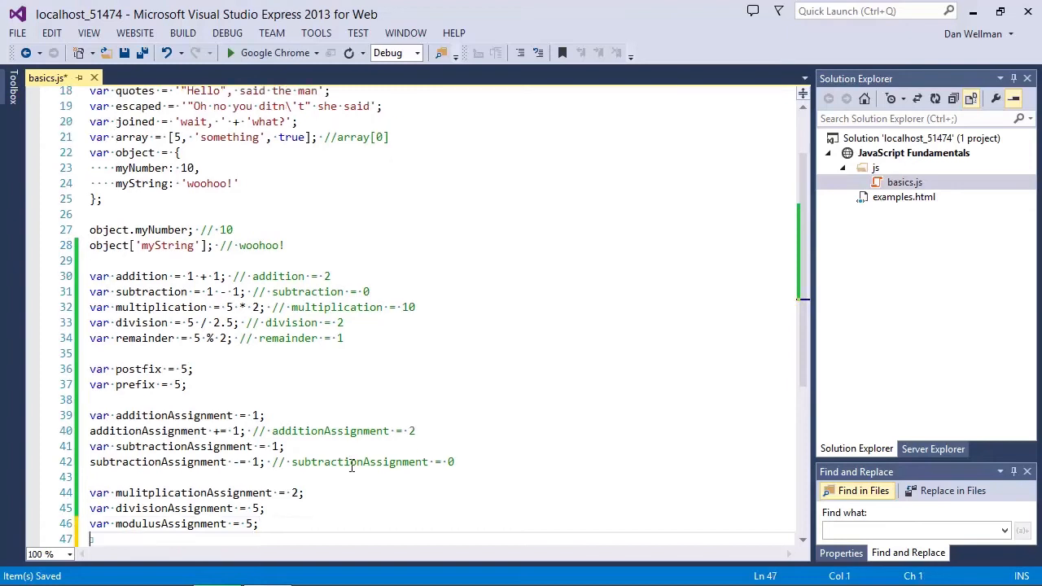
Apply mulitplicationAssignment *= 2 (= 4), divisionAssignment /= 2.5 (= 2) and modulusAssignment %= 2.
type("mulitplicationAssignment")
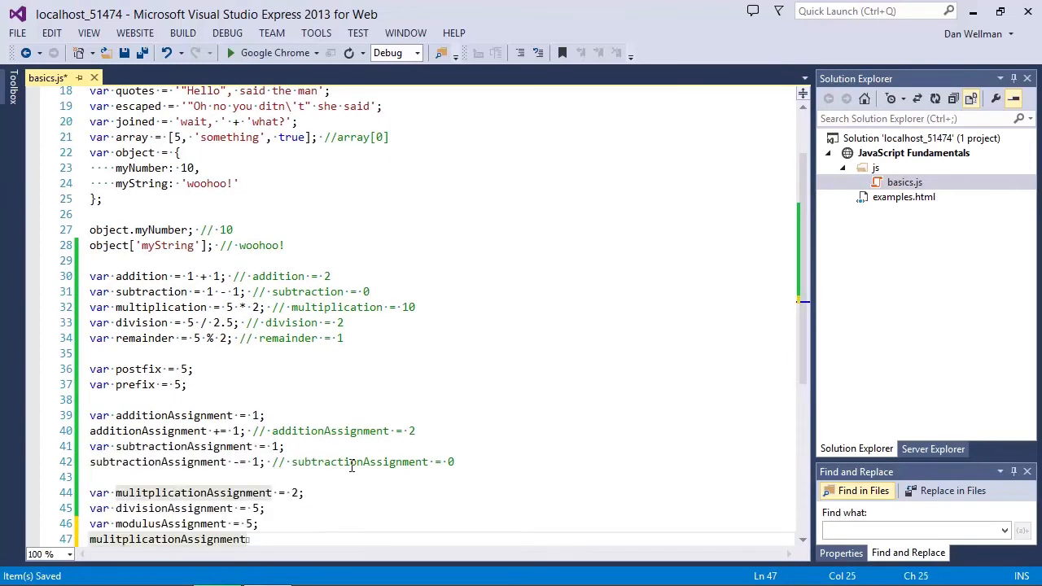
type("*= 2;")
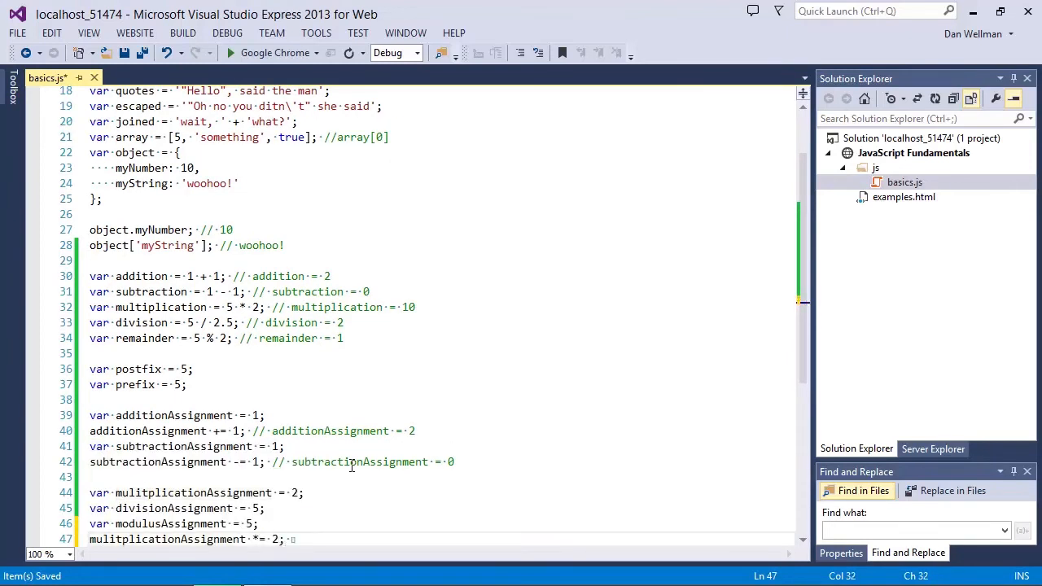
type("//multiplicationAssignment = 4")
type("divisionAssignment")
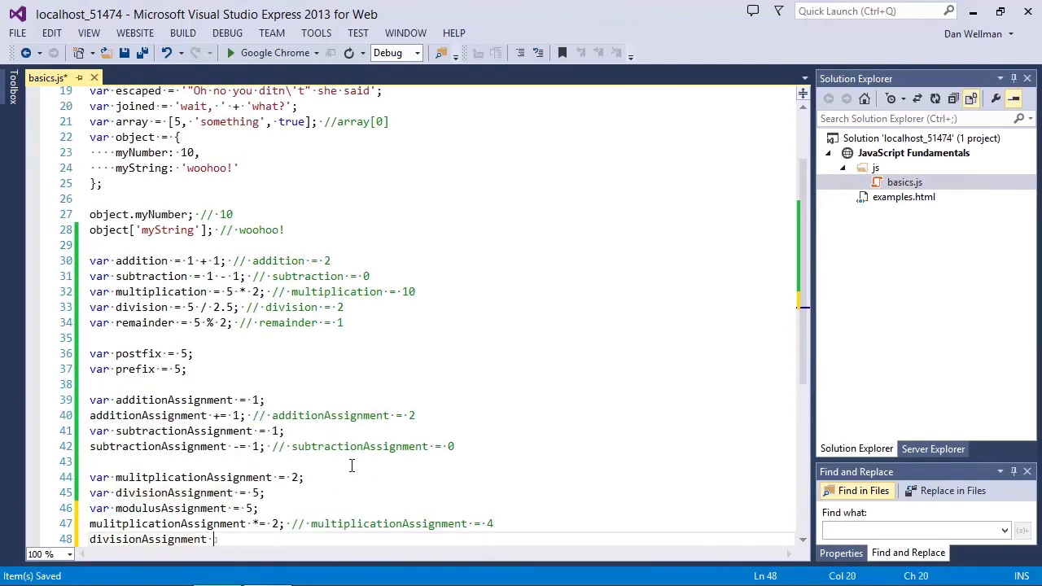
type("/= 2.5; //")
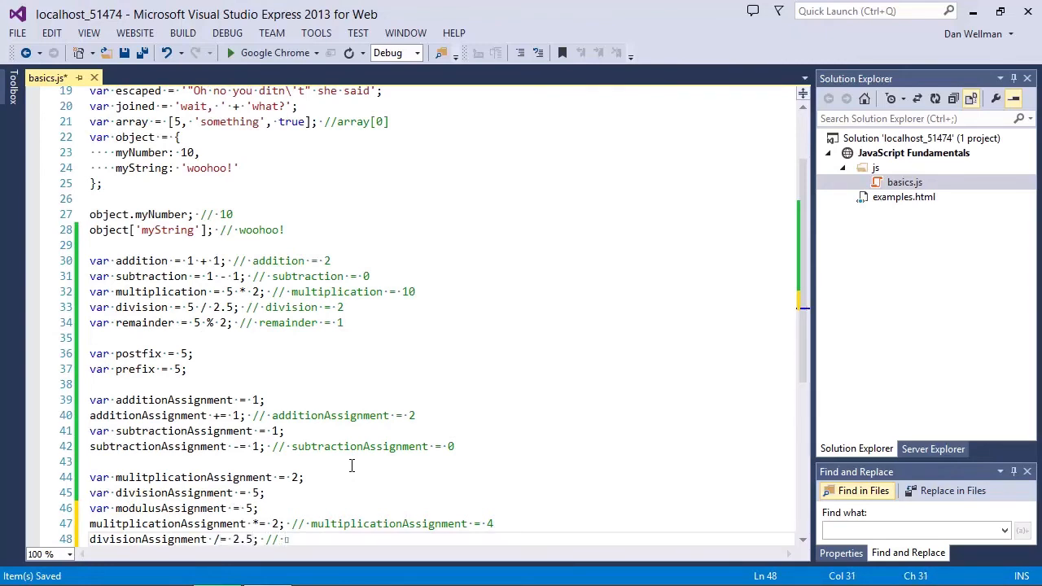
type("divisionAssignment = 2")
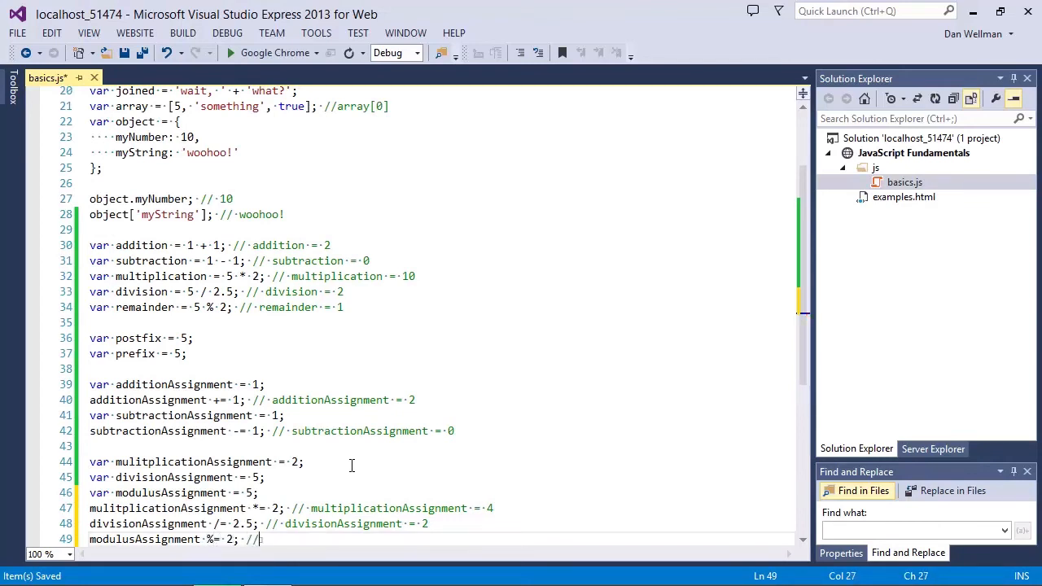
type("modulusA")
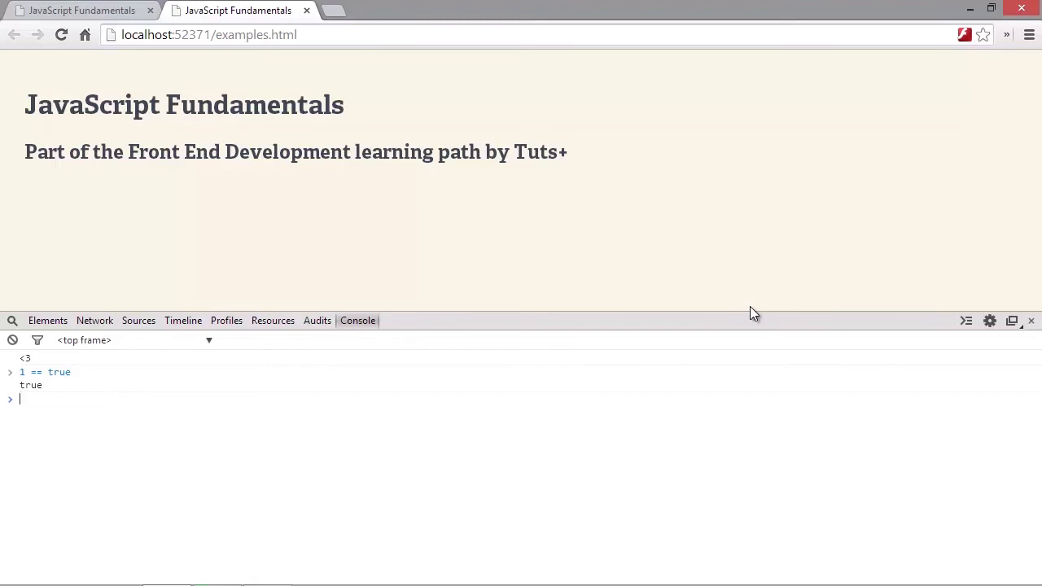
Evaluate 1 === true in the console, returning false.
type("1 === t")
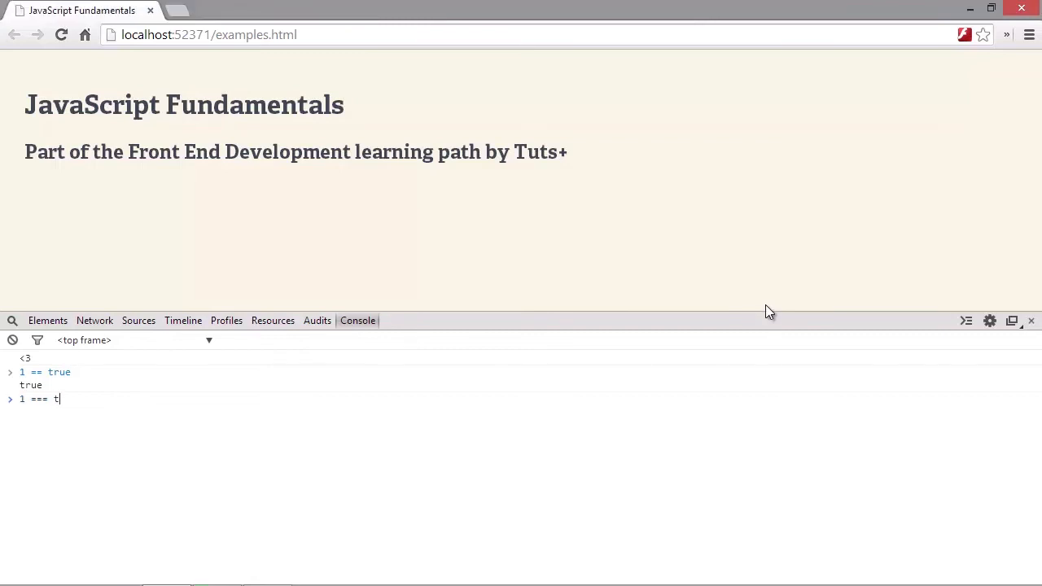
key("Return")
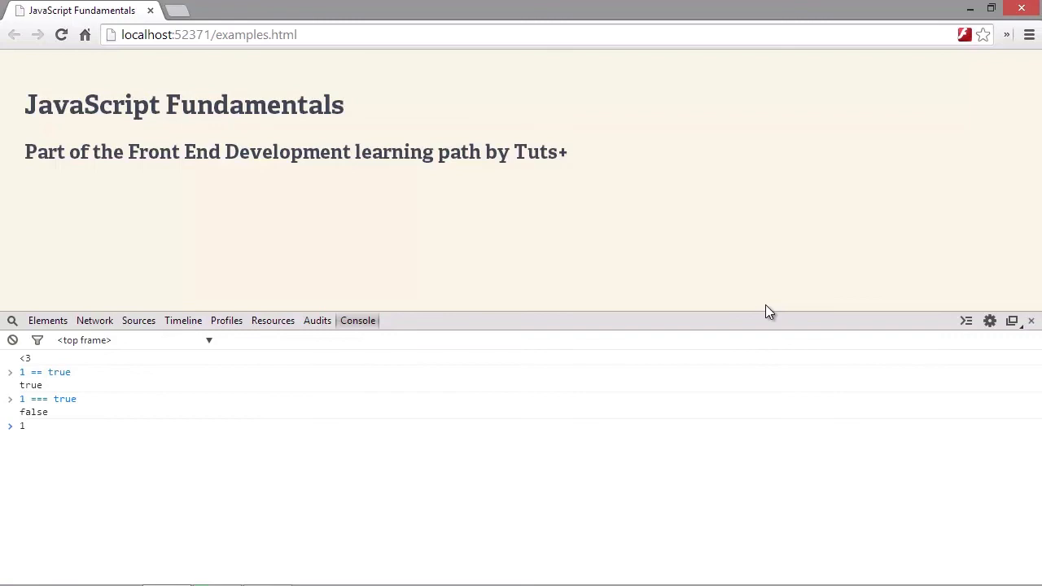
Evaluate 1 != true (false) and 1 !== true (true) in the console.
type("1 != true")
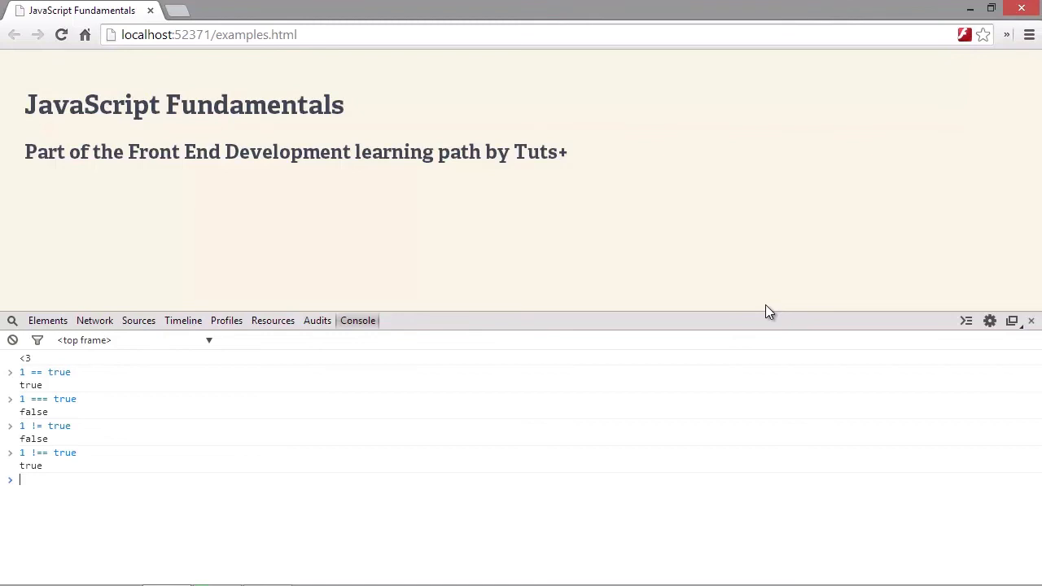
Evaluate 1 > 1, 1 >= 1, 1 < 1 and 1 <= 1, getting false, true, false, true.
type("1 > 1")
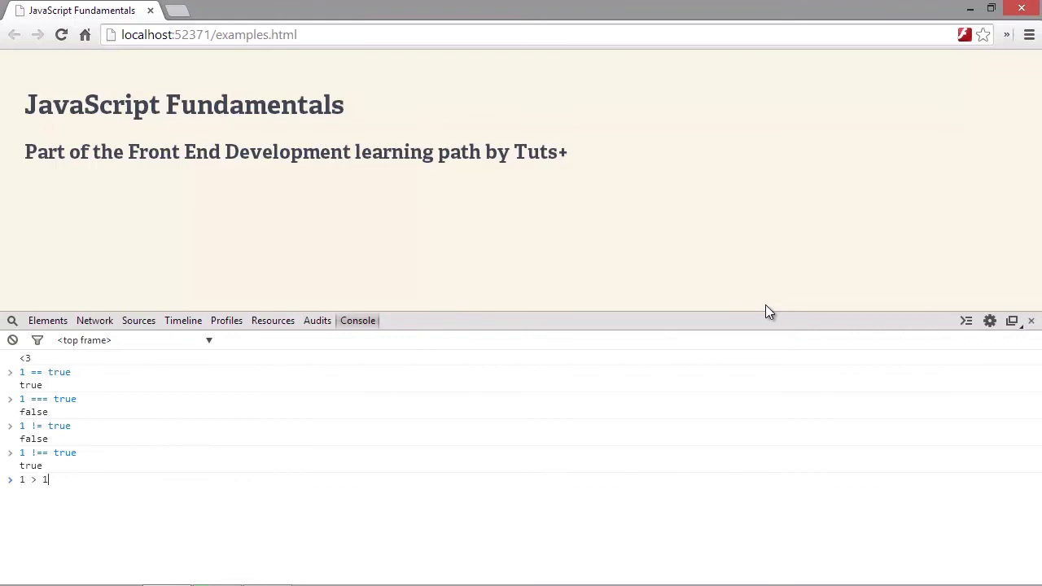
key("Return")
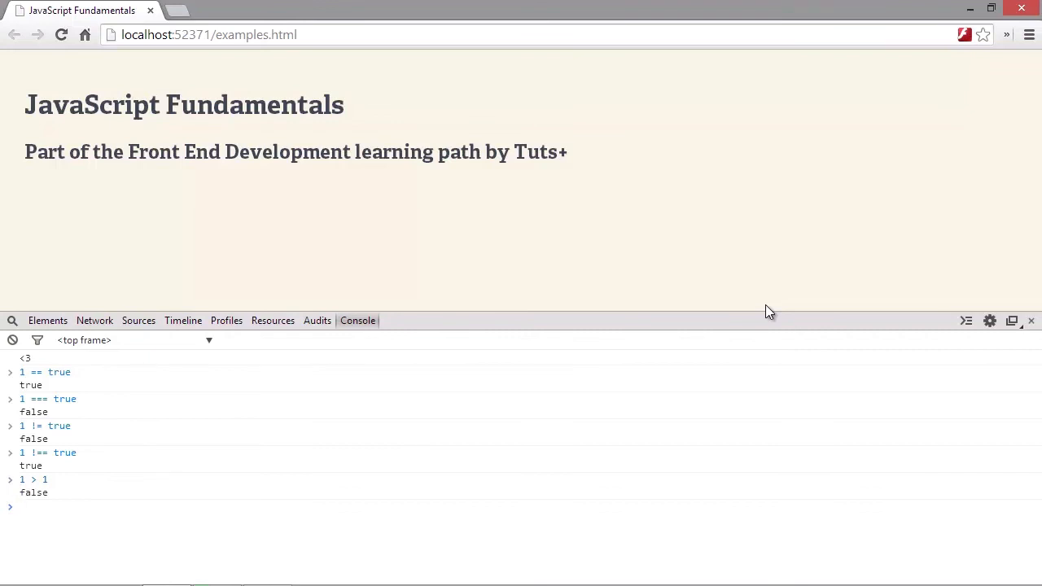
left_click(24, 506)
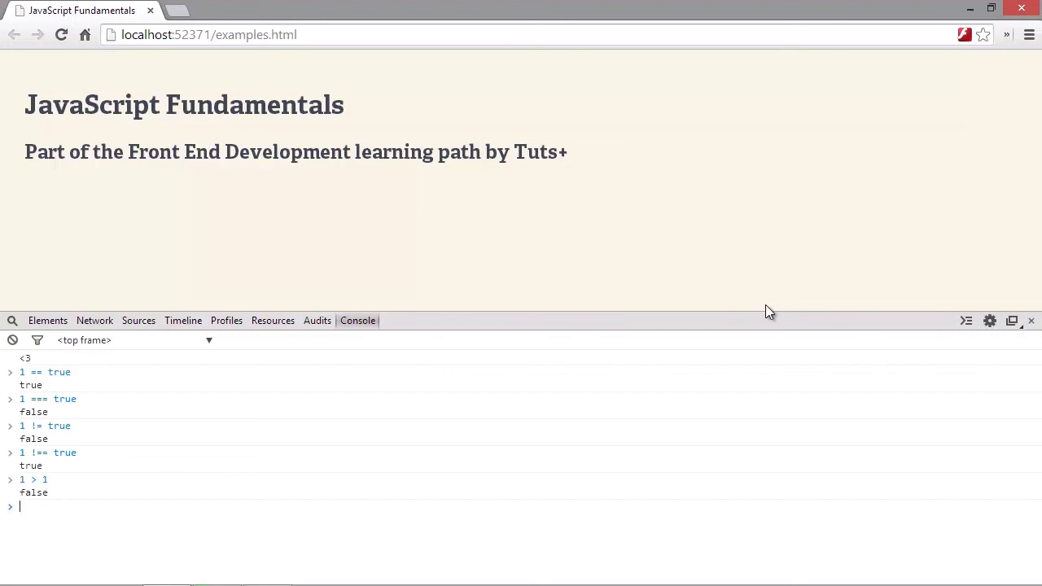
type("1 >")
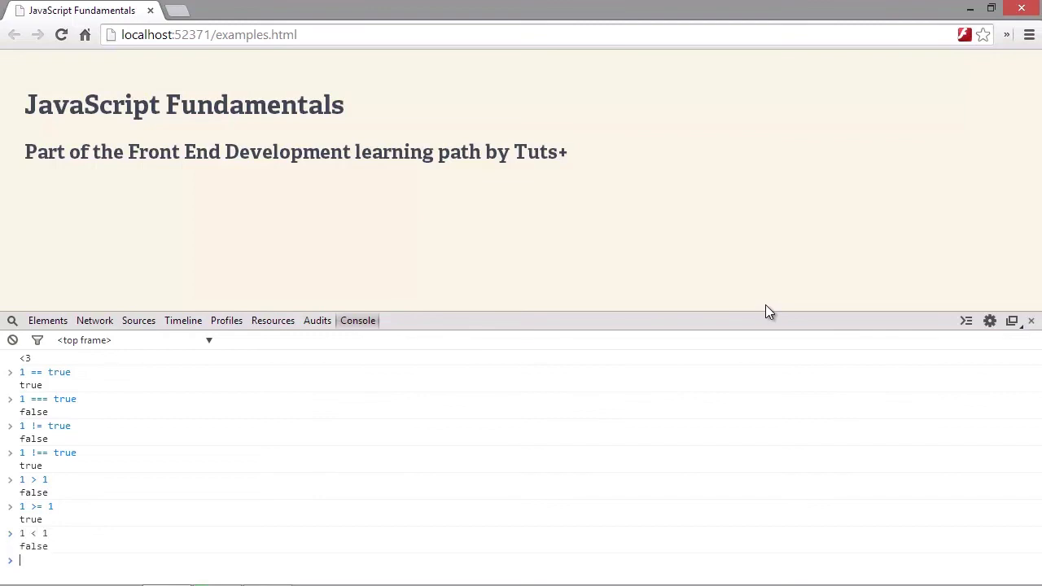
key("Return")
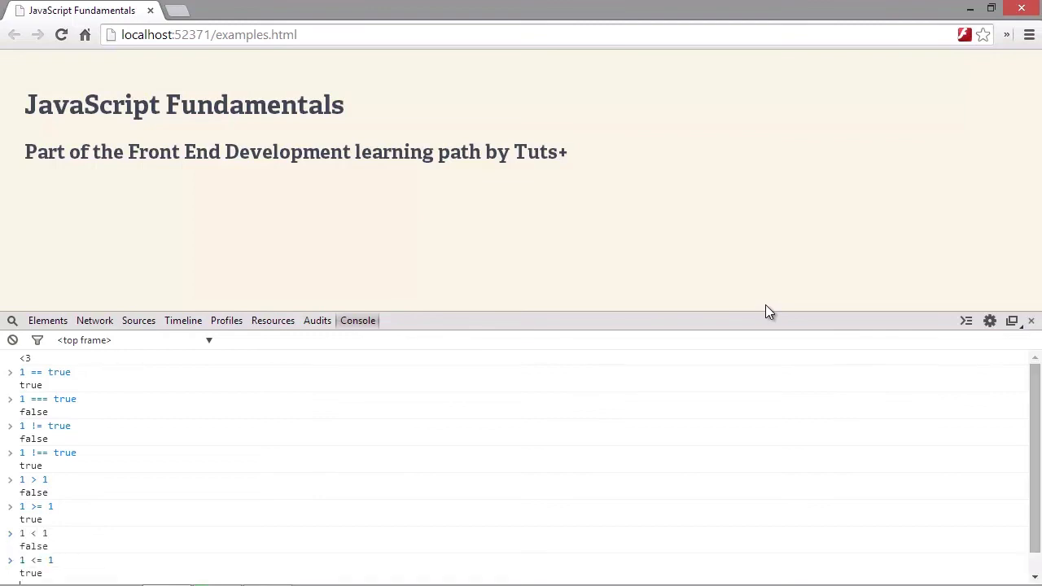
scroll("down", 3)
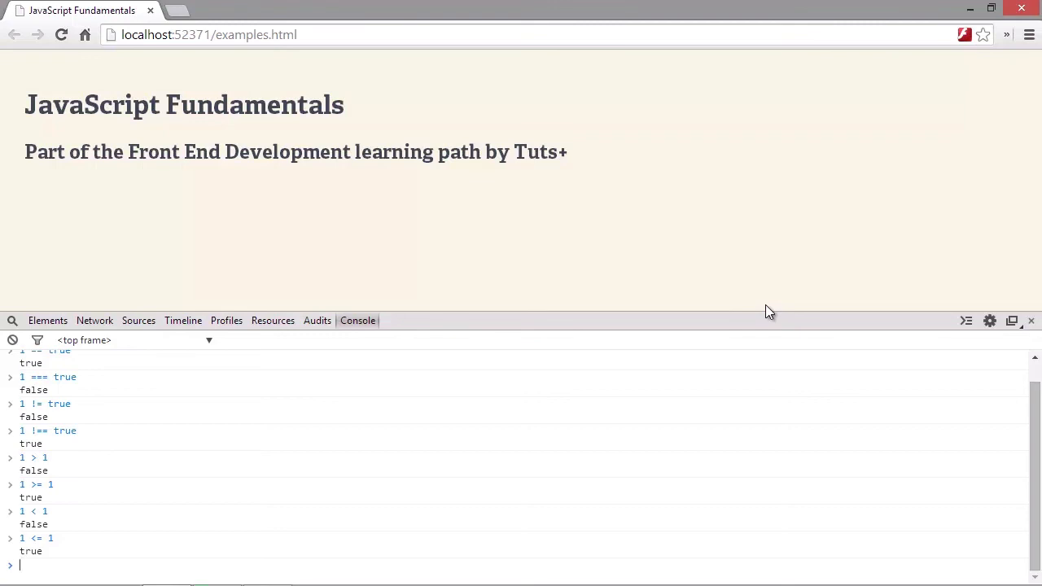
Evaluate 1 > '1' (number vs string) returning false, then start the next comparison.
type("1 > '1'")
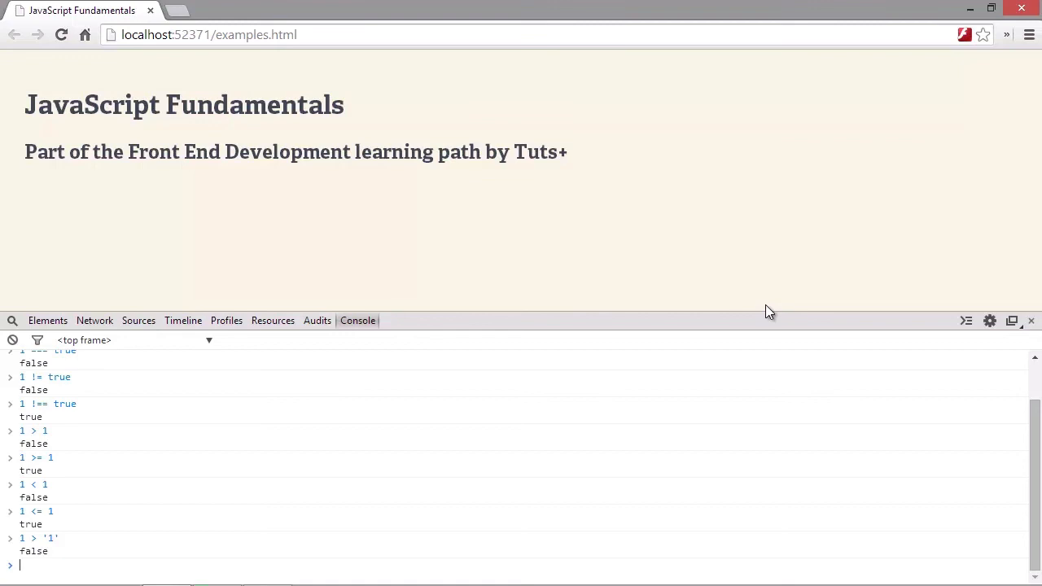
type("1 >")
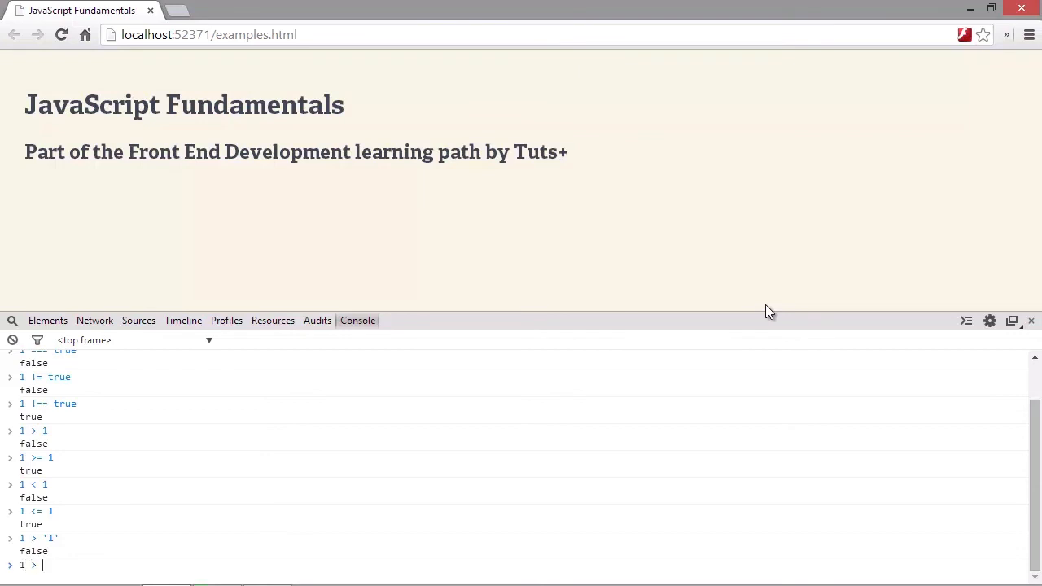